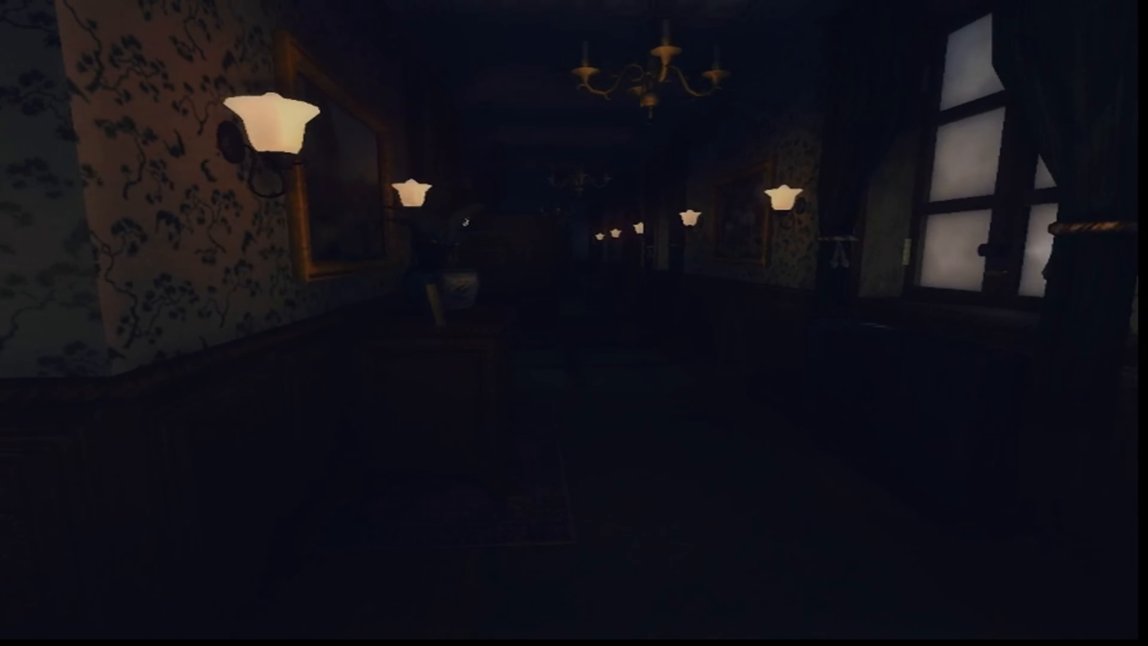
{"action": "mouse_move", "coordinate": [574, 322]}
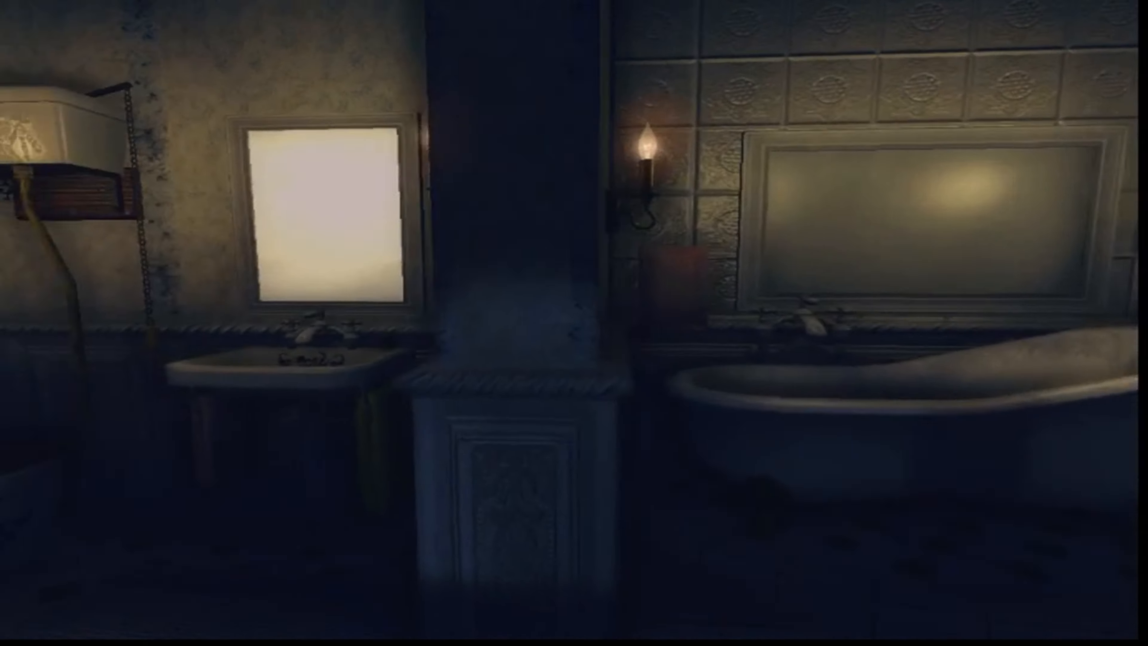
{"action": "mouse_move", "coordinate": [574, 322]}
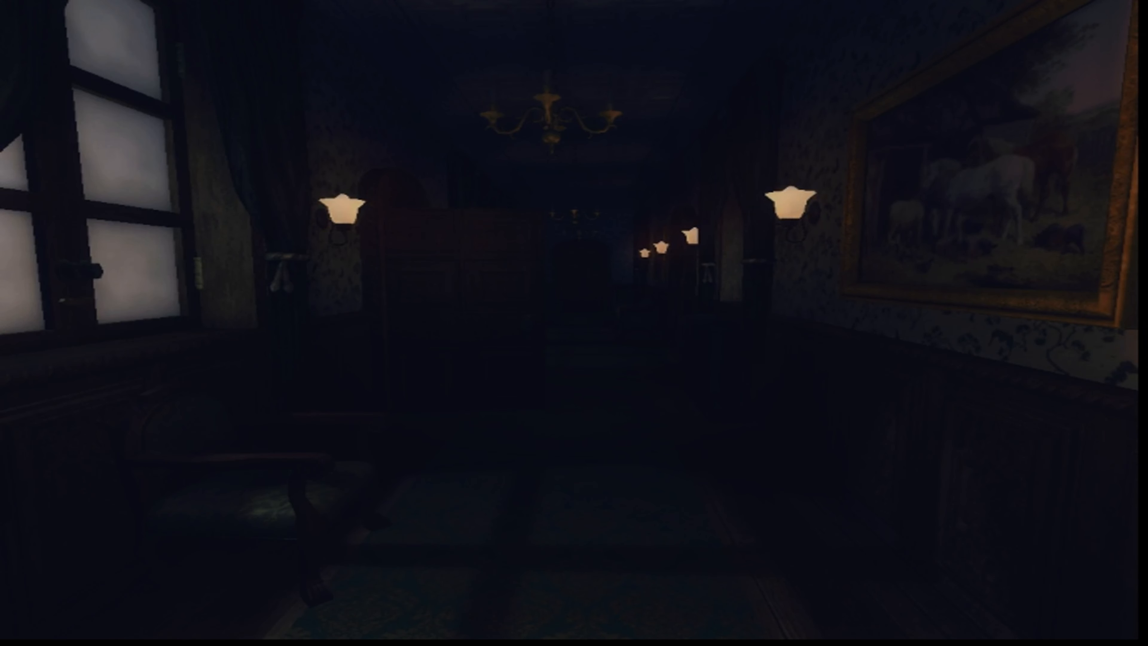
{"action": "mouse_move", "coordinate": [574, 323]}
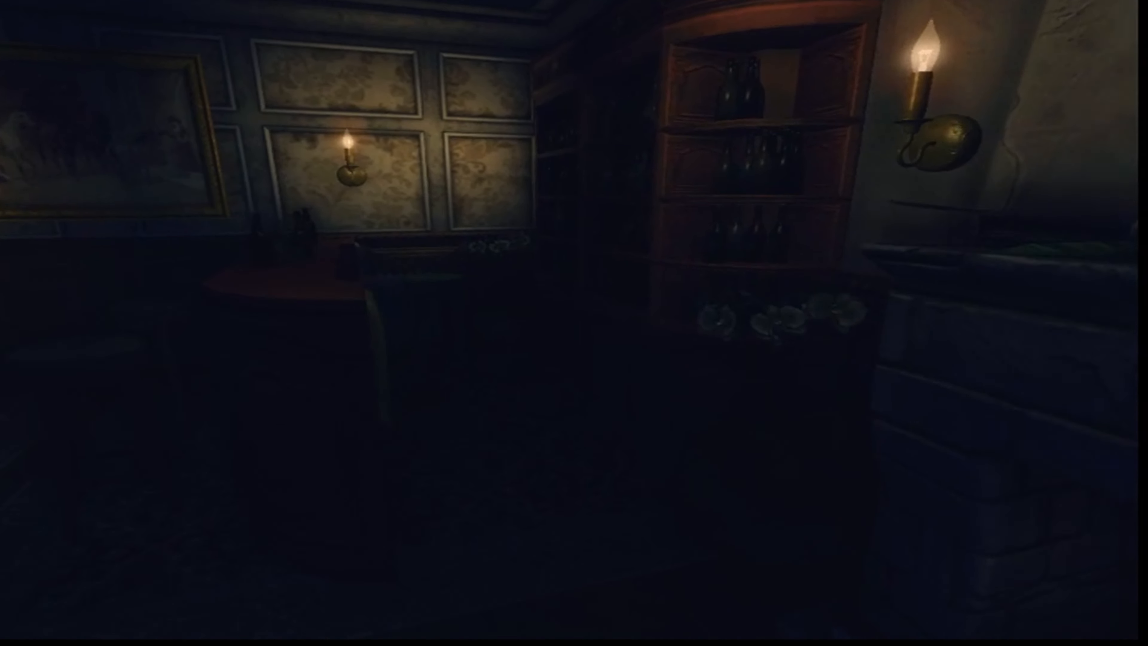
{"action": "mouse_move", "coordinate": [574, 322]}
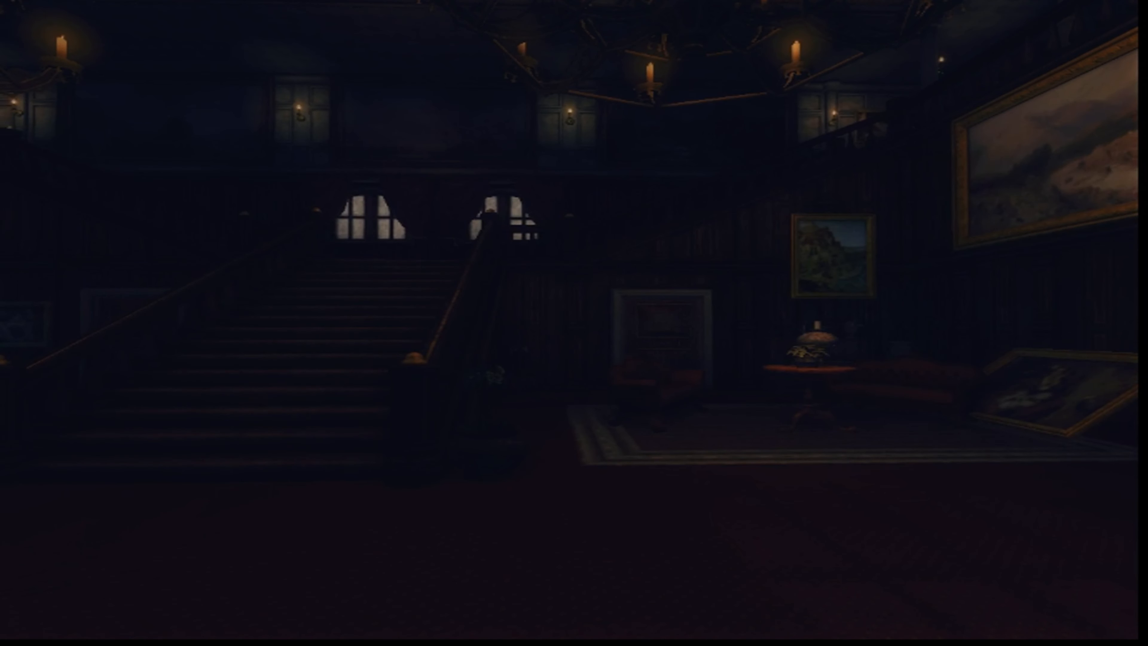
{"action": "mouse_move", "coordinate": [574, 323]}
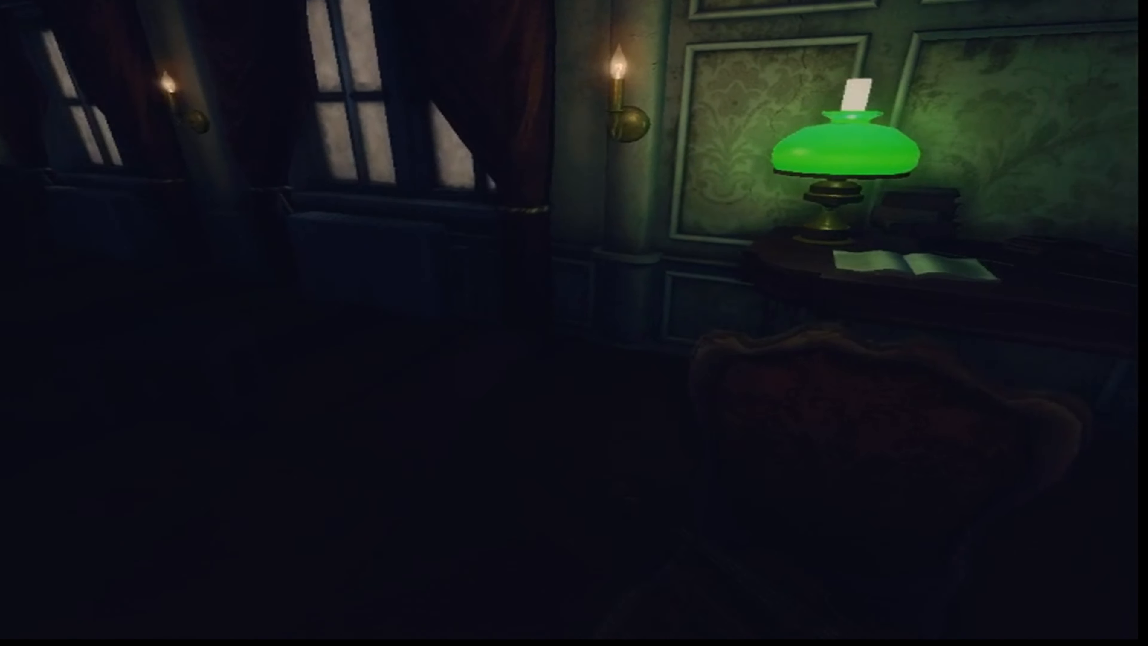
{"action": "mouse_move", "coordinate": [574, 323]}
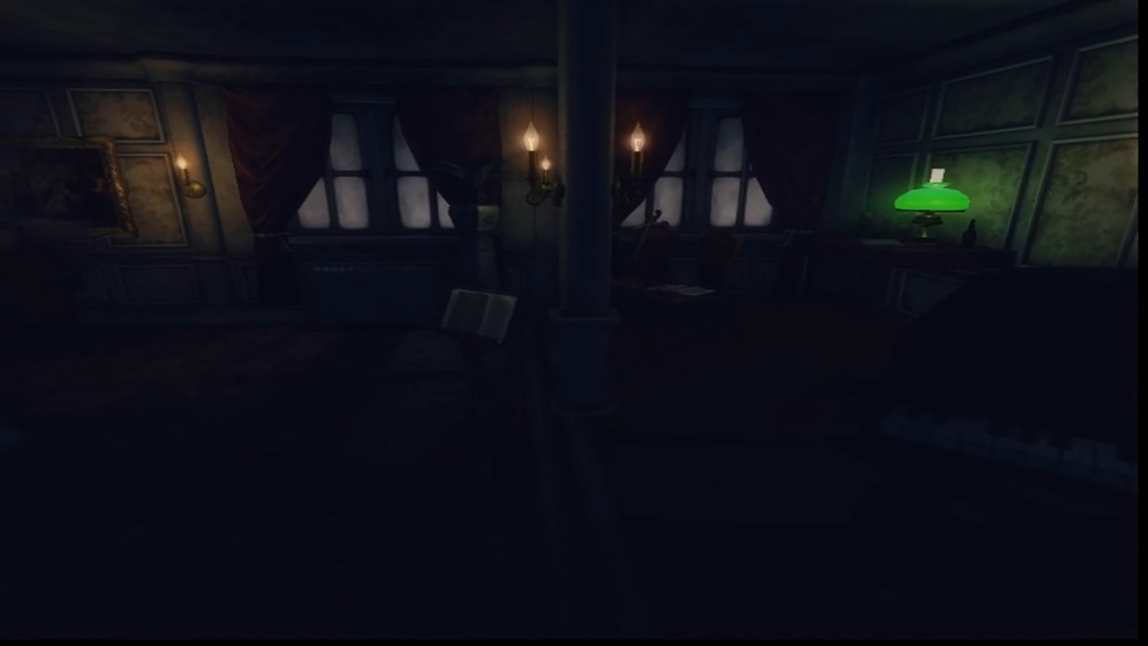
{"action": "mouse_move", "coordinate": [574, 323]}
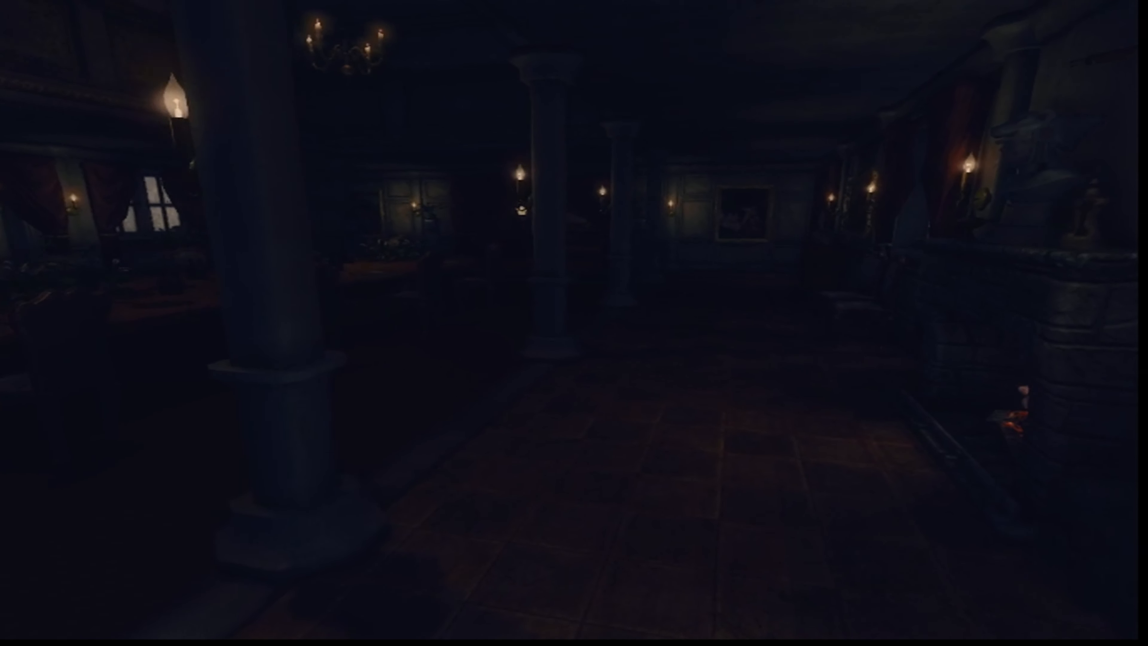
{"action": "mouse_move", "coordinate": [574, 323]}
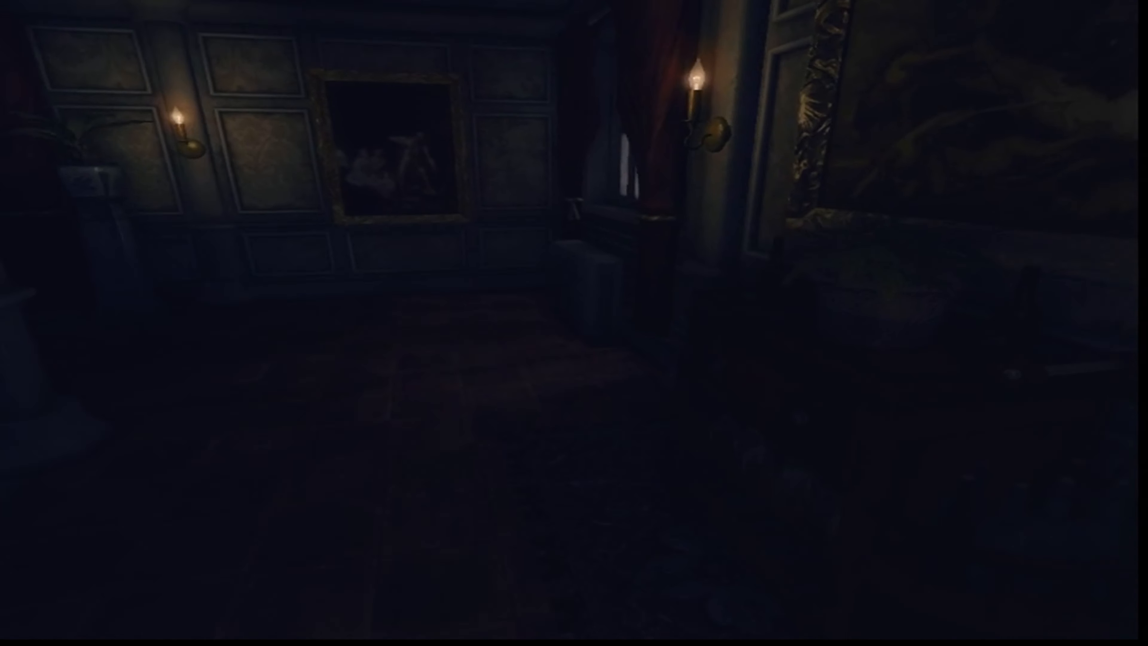
{"action": "mouse_move", "coordinate": [574, 323]}
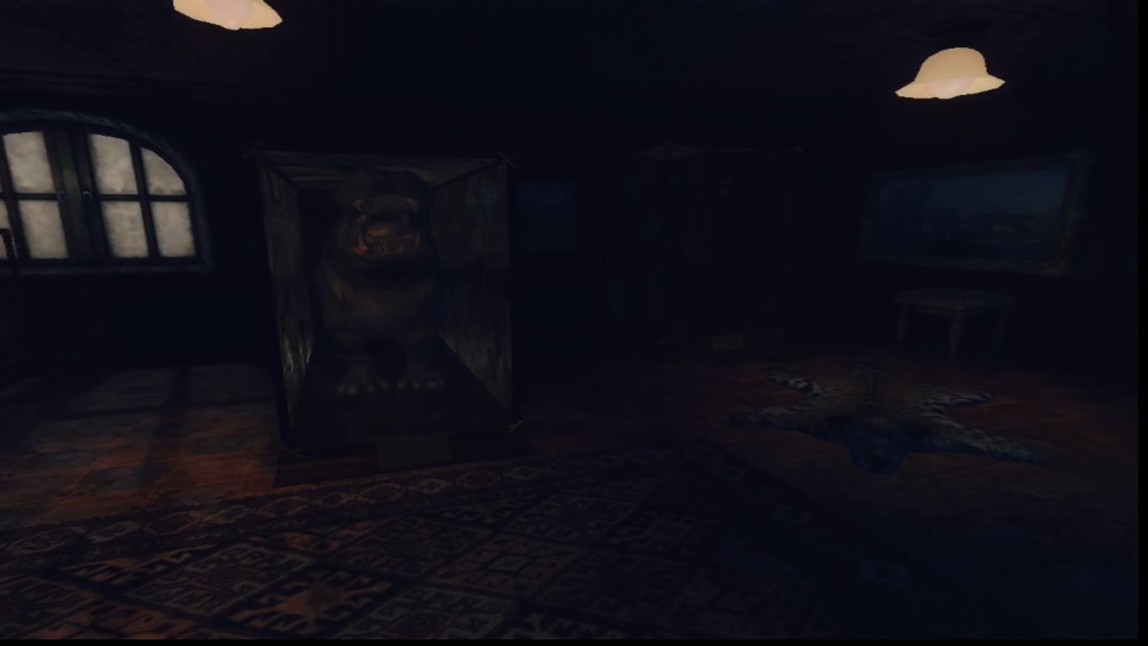
{"action": "mouse_move", "coordinate": [574, 323]}
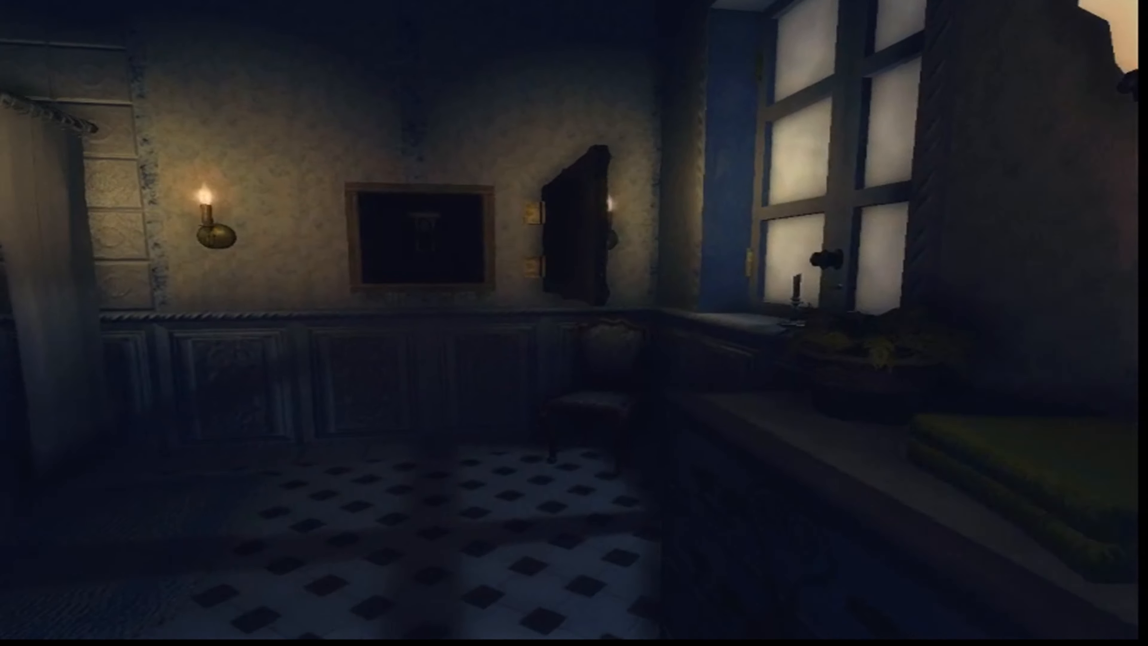
{"action": "mouse_move", "coordinate": [574, 323]}
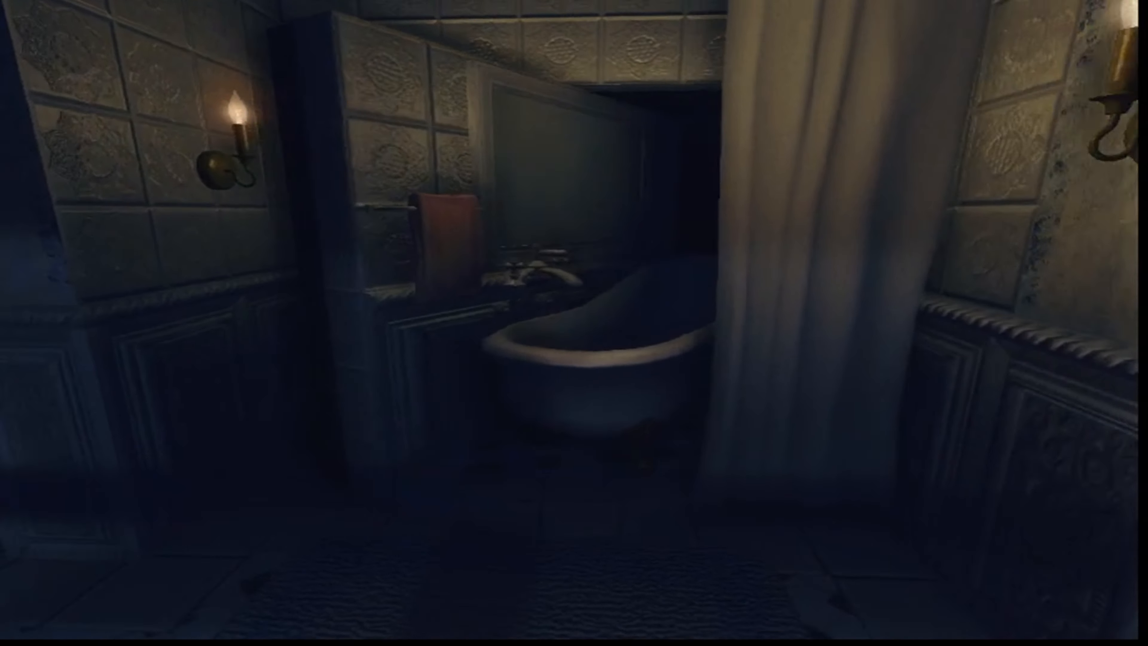
{"action": "mouse_move", "coordinate": [574, 323]}
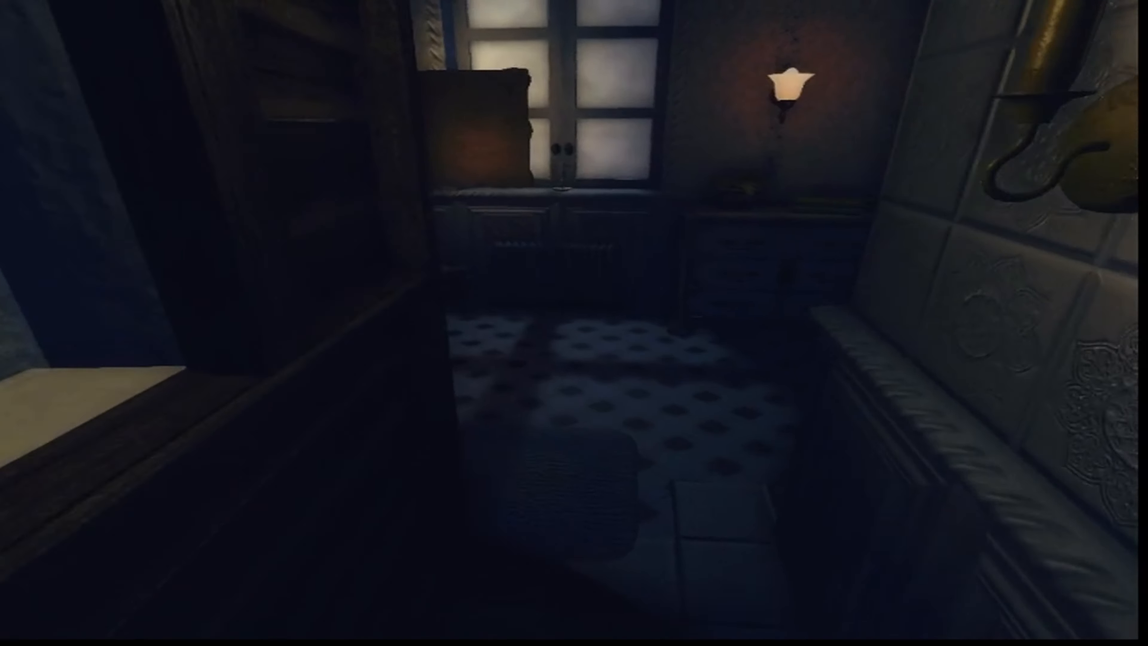
{"action": "mouse_move", "coordinate": [574, 323]}
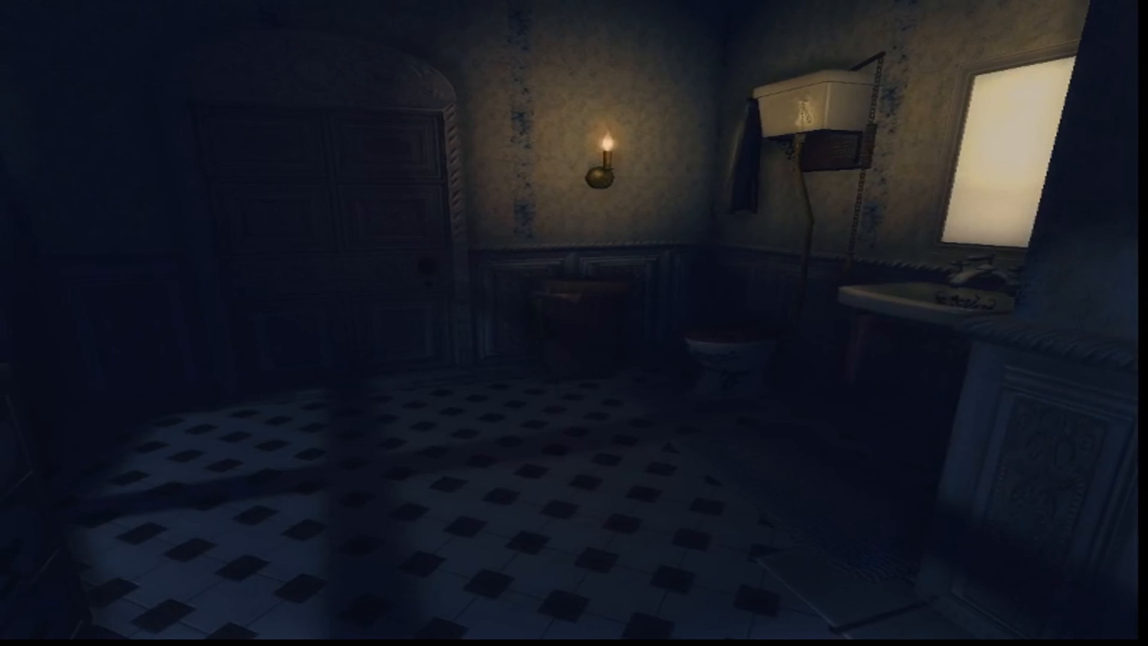
{"action": "mouse_move", "coordinate": [574, 323]}
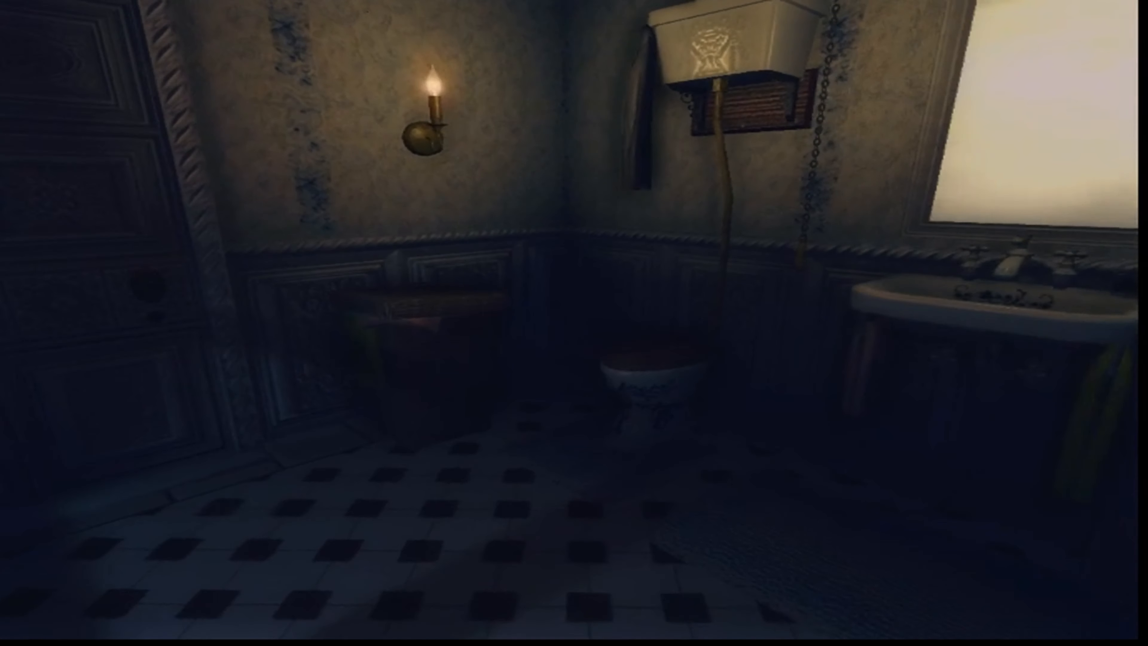